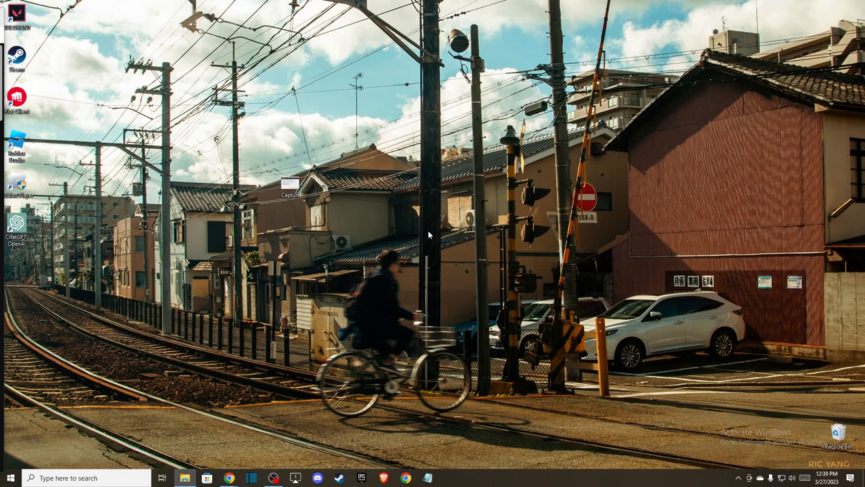
pyautogui.moveTo(429, 229)
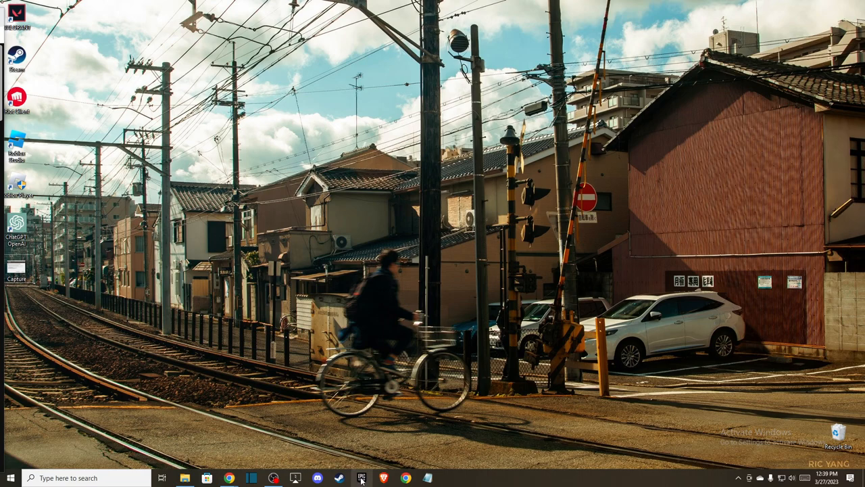
# Launch Epic Games Launcher and open Rocket League's Manage options from the Library
pyautogui.click(360, 477)
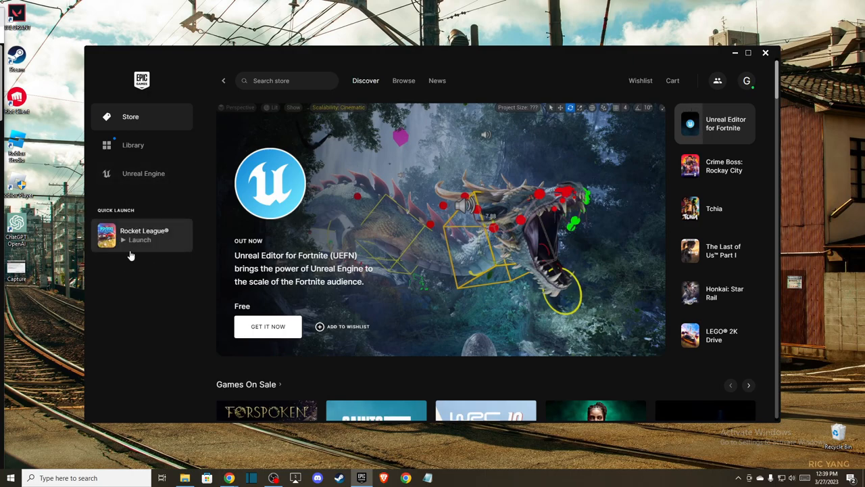
pyautogui.click(133, 144)
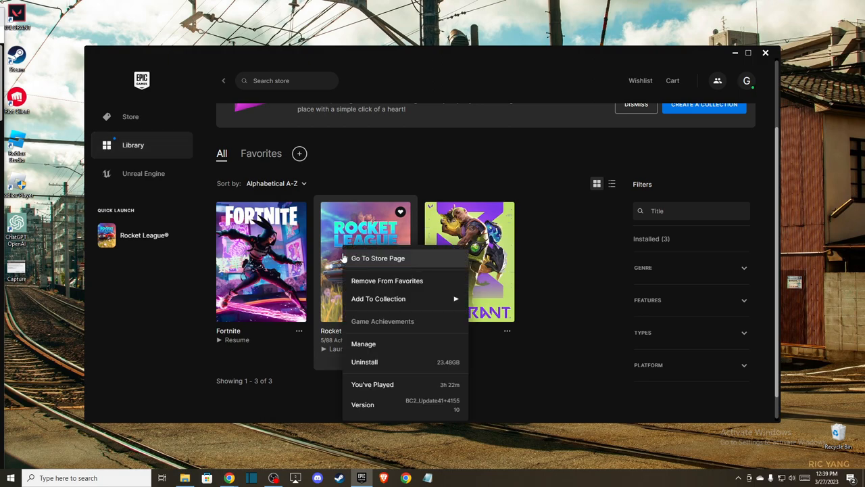
pyautogui.click(364, 343)
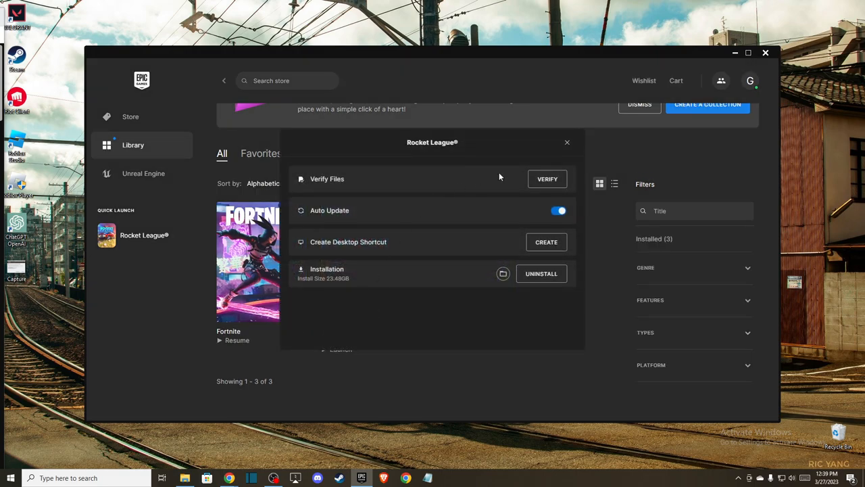
pyautogui.moveTo(509, 177)
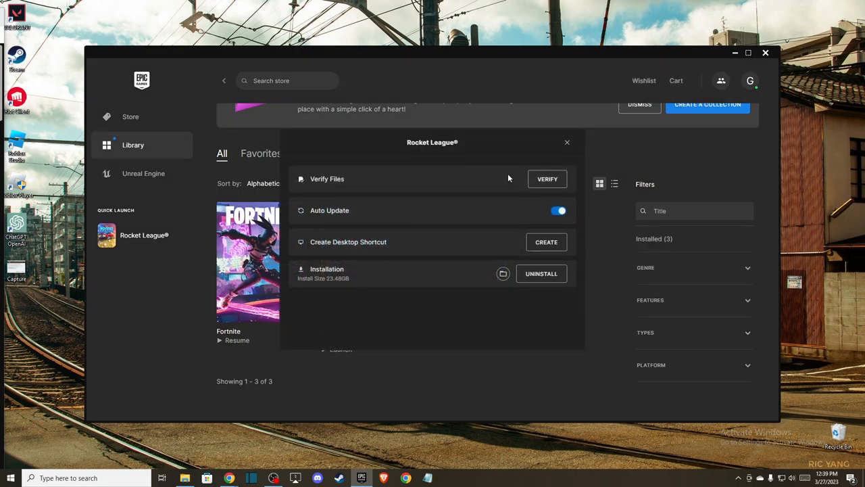
pyautogui.moveTo(515, 170)
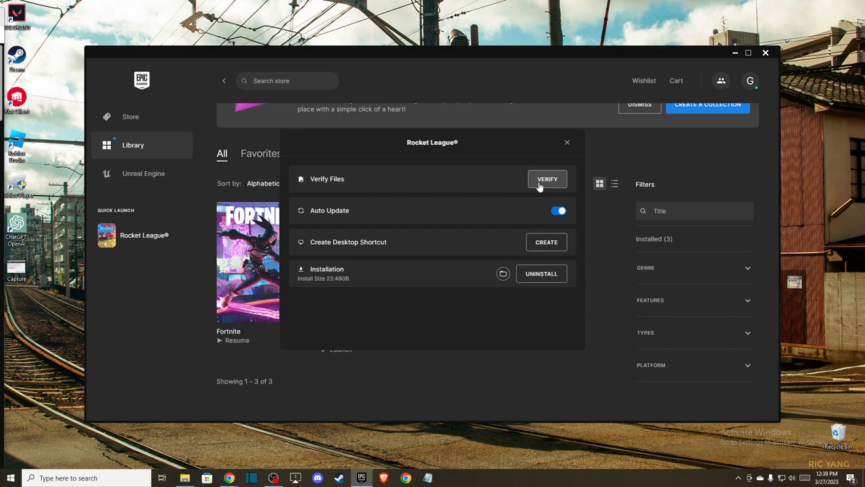
pyautogui.moveTo(332, 188)
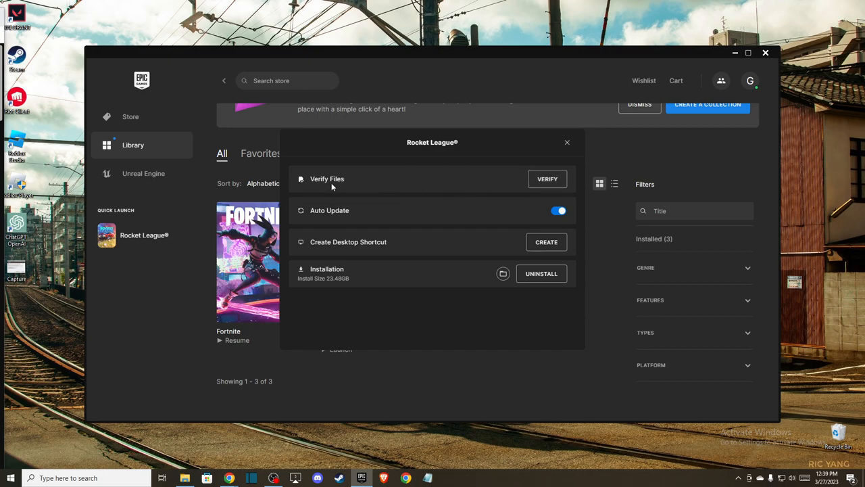
pyautogui.moveTo(326, 189)
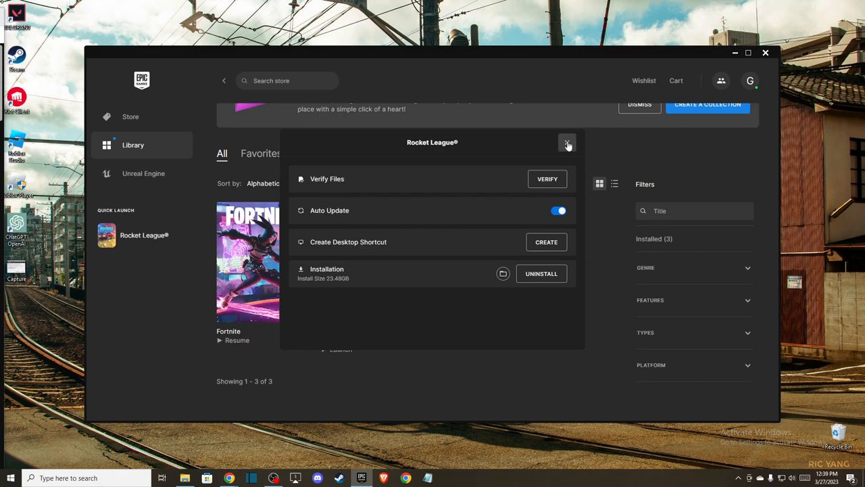
# Close Rocket League's Manage dialog and open Windows Security's Firewall & network protection page
pyautogui.click(566, 143)
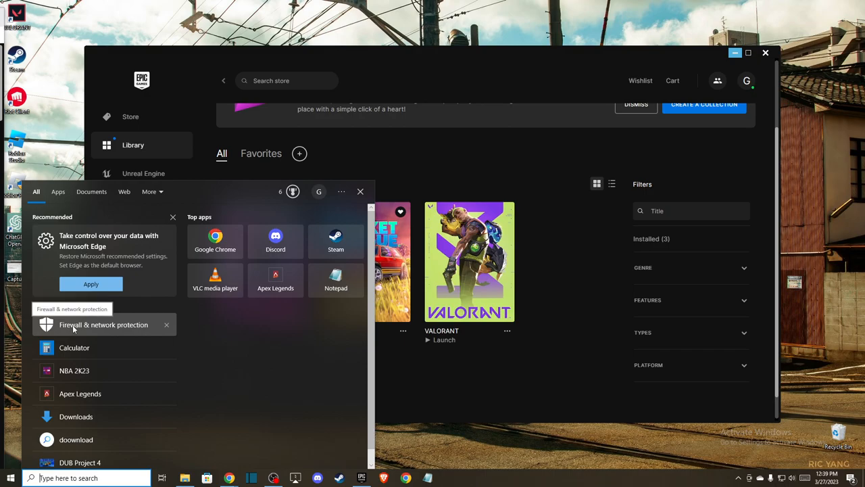
pyautogui.click(103, 325)
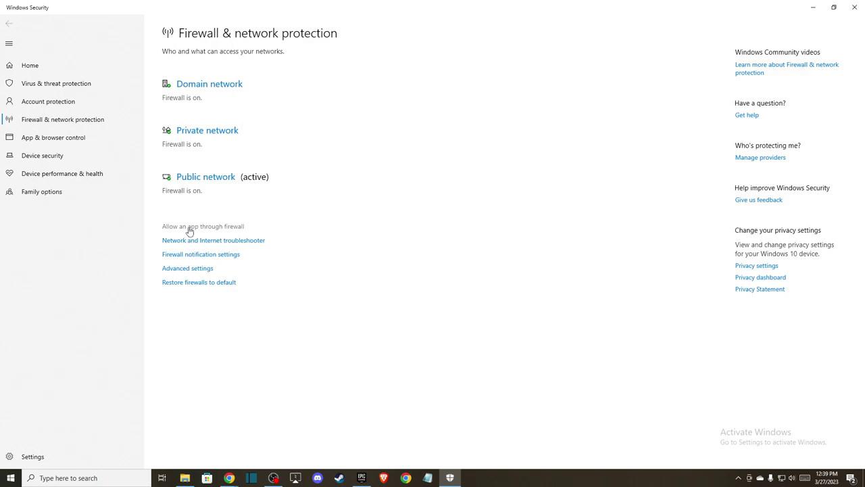
# In the allowed apps list, tick Rocket League for private and public networks
pyautogui.click(202, 225)
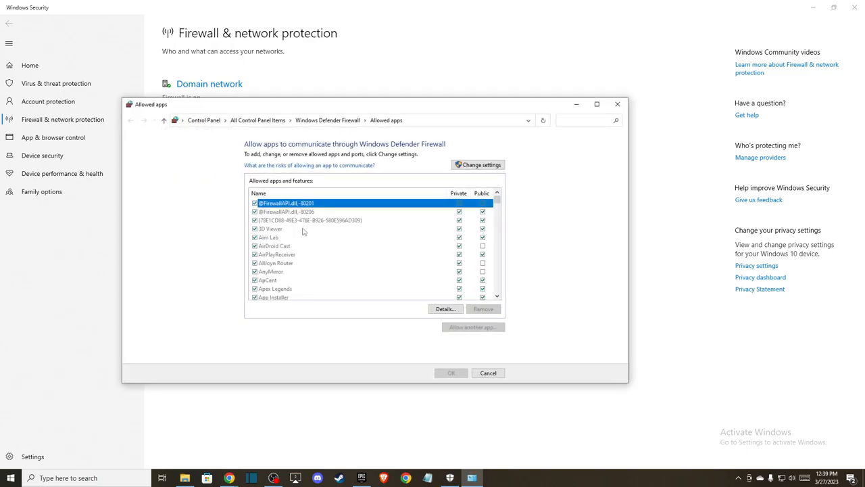
pyautogui.scroll(-3)
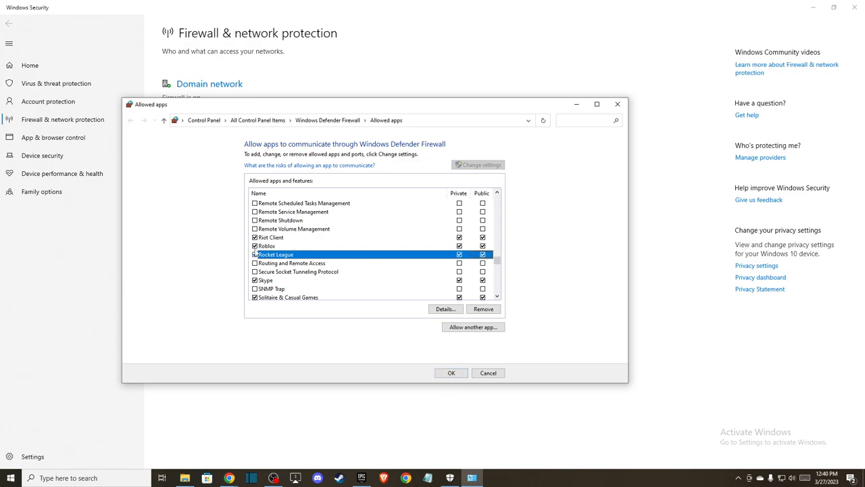
pyautogui.click(255, 254)
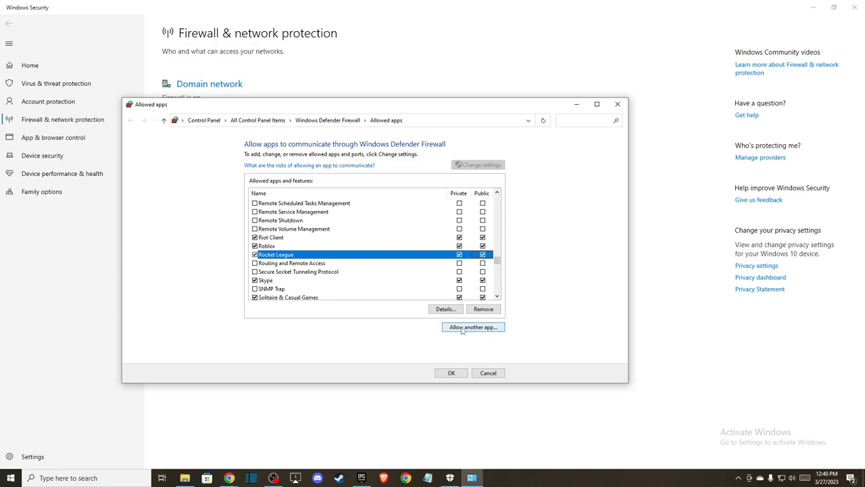
# Add the RocketLeague executable from Epic Games' Binaries folder to the firewall's allowed apps
pyautogui.click(473, 328)
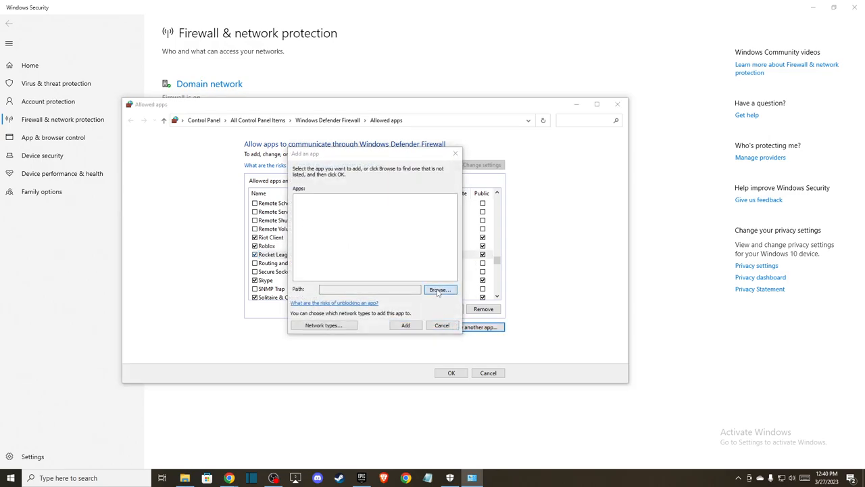
pyautogui.click(440, 289)
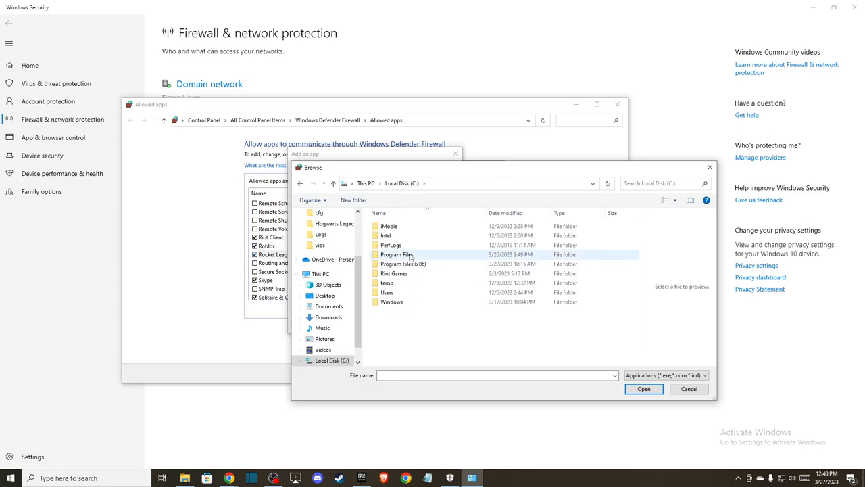
pyautogui.doubleClick(397, 254)
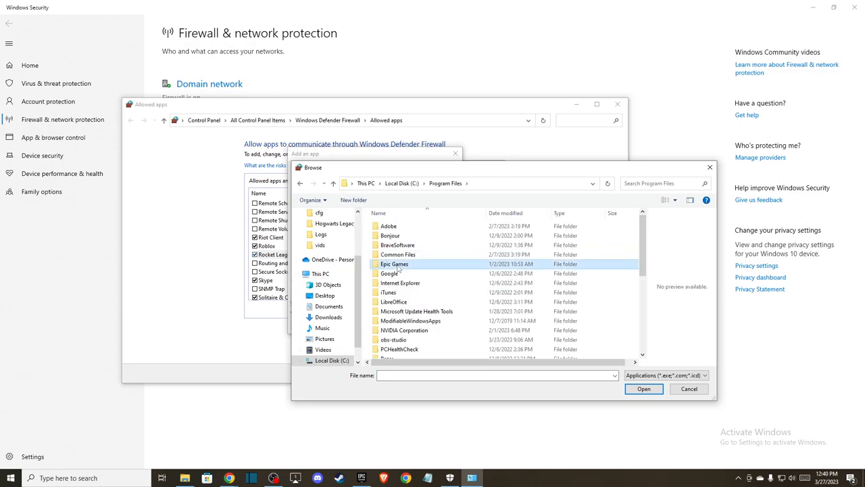
pyautogui.doubleClick(393, 263)
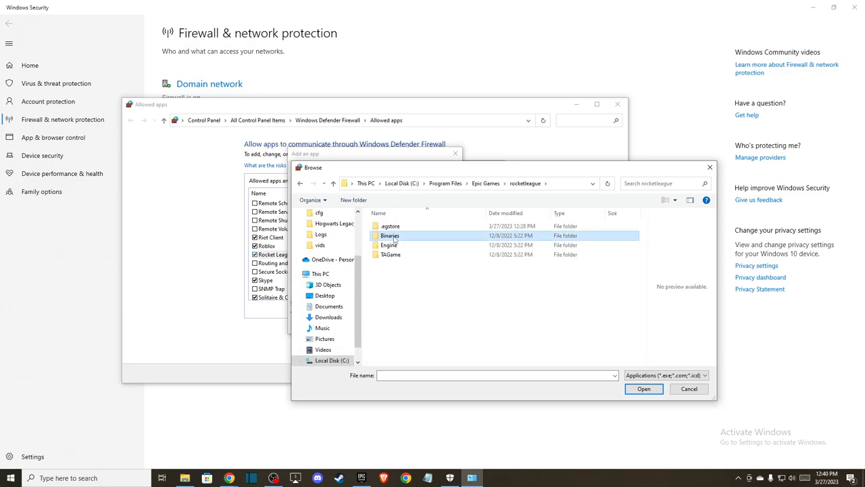
pyautogui.doubleClick(389, 235)
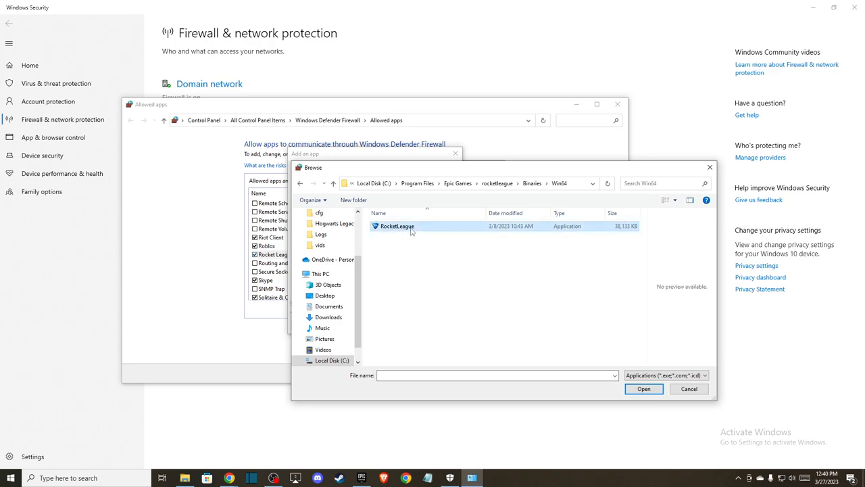
pyautogui.click(397, 226)
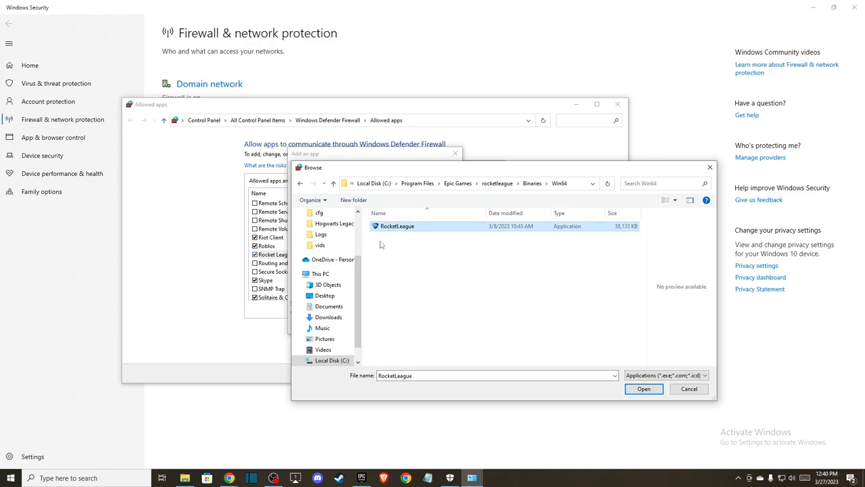
pyautogui.click(644, 388)
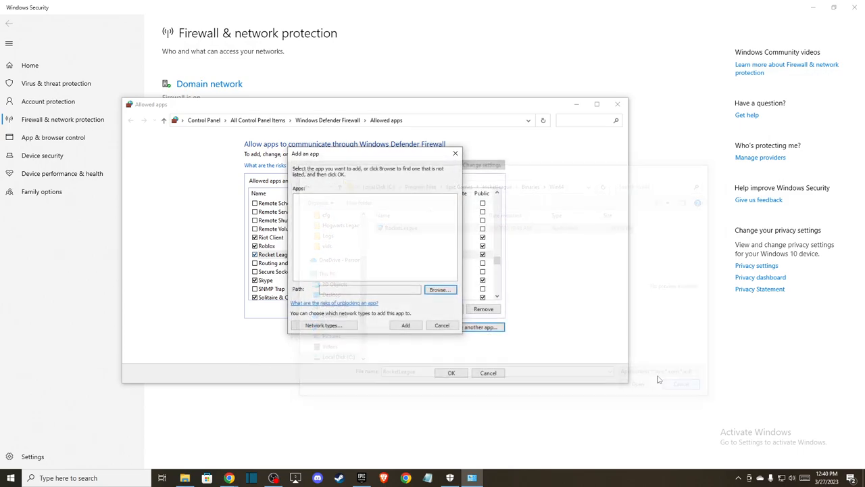
pyautogui.click(442, 326)
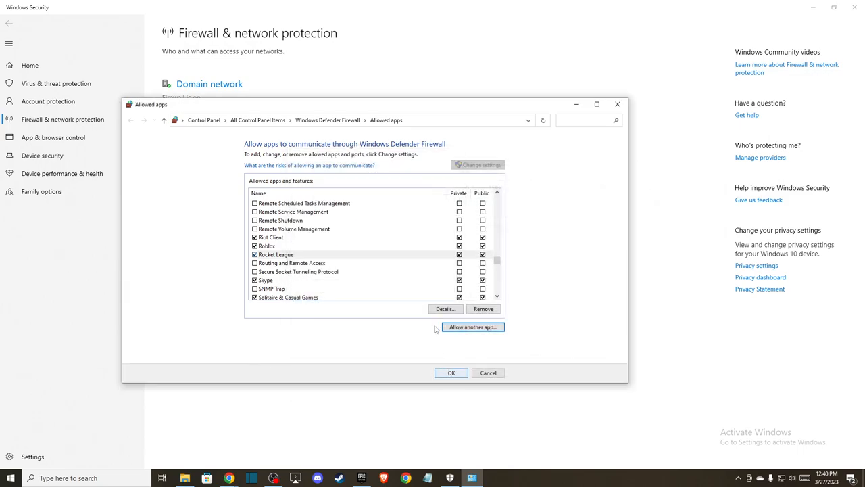
pyautogui.moveTo(632, 93)
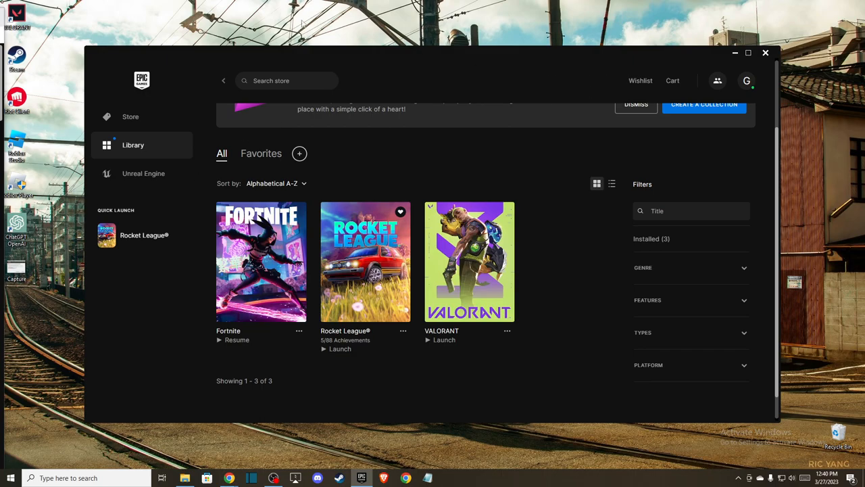
pyautogui.write('Task Manager')
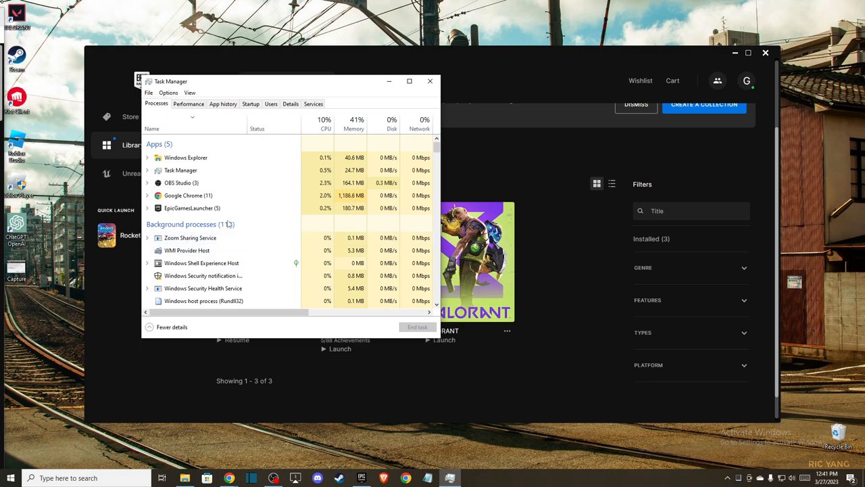
pyautogui.scroll(-3)
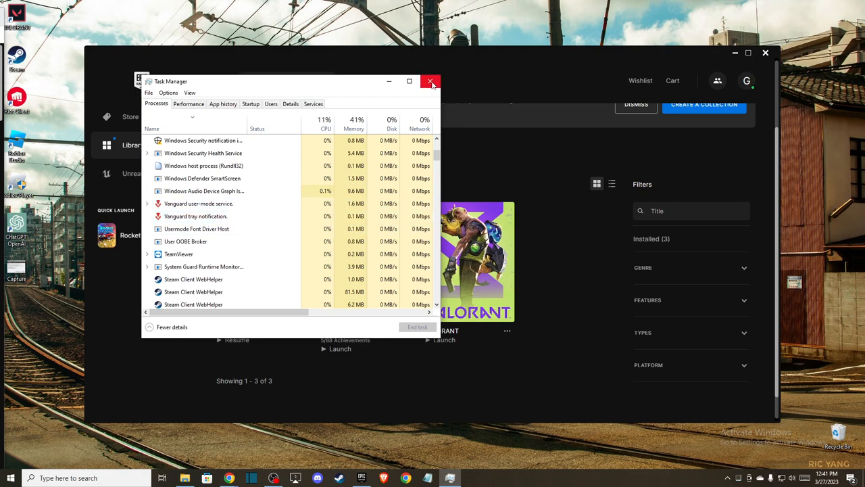
pyautogui.click(430, 82)
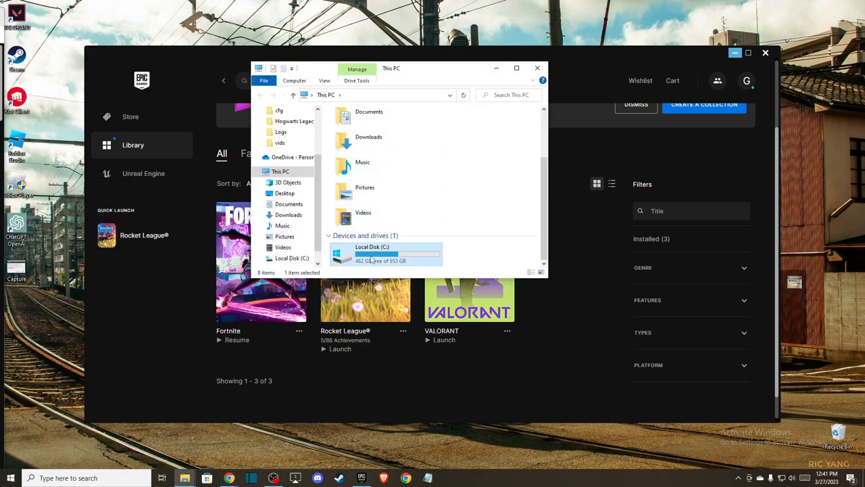
# Browse C: to Epic Games\rocketleague\Binaries\Win64 and right-click the RocketLeague executable
pyautogui.doubleClick(385, 250)
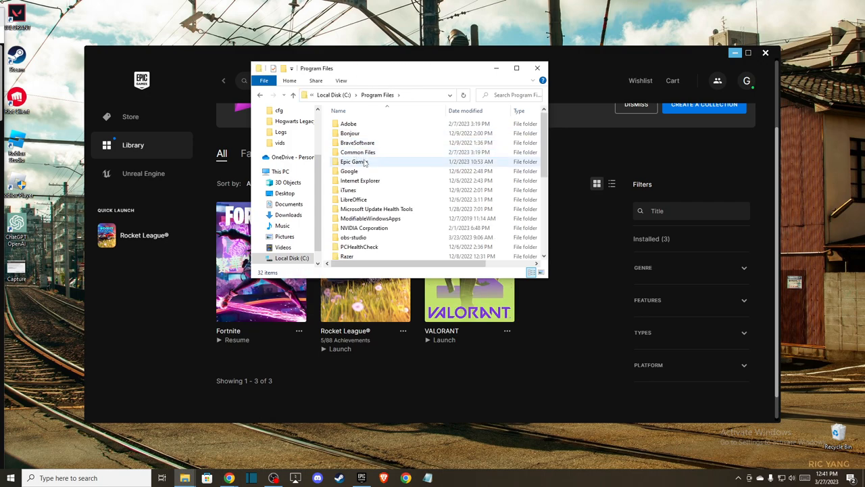
pyautogui.doubleClick(352, 161)
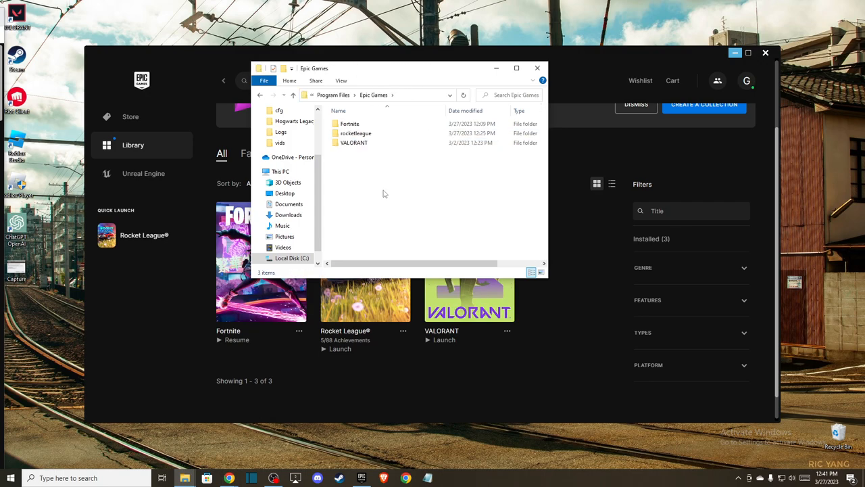
pyautogui.doubleClick(356, 132)
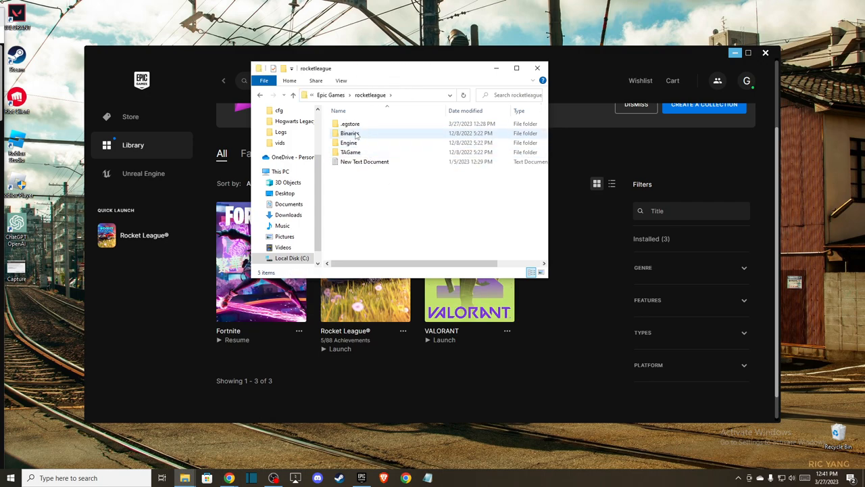
pyautogui.doubleClick(349, 133)
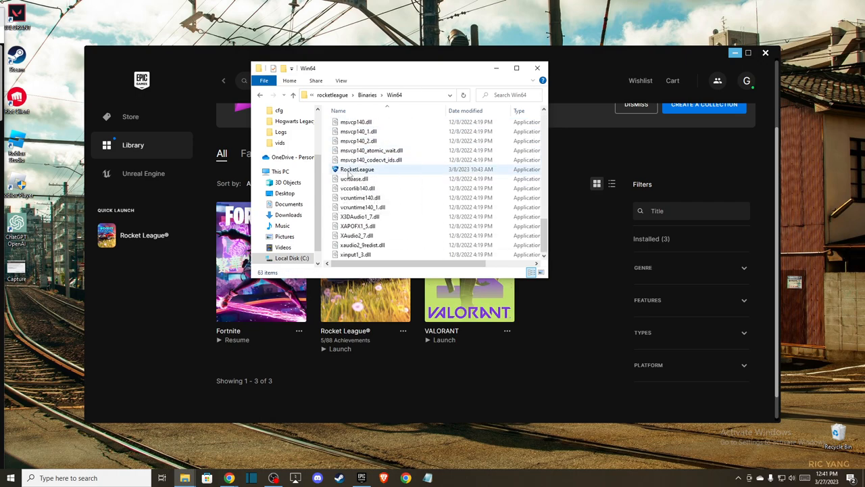
pyautogui.rightClick(356, 169)
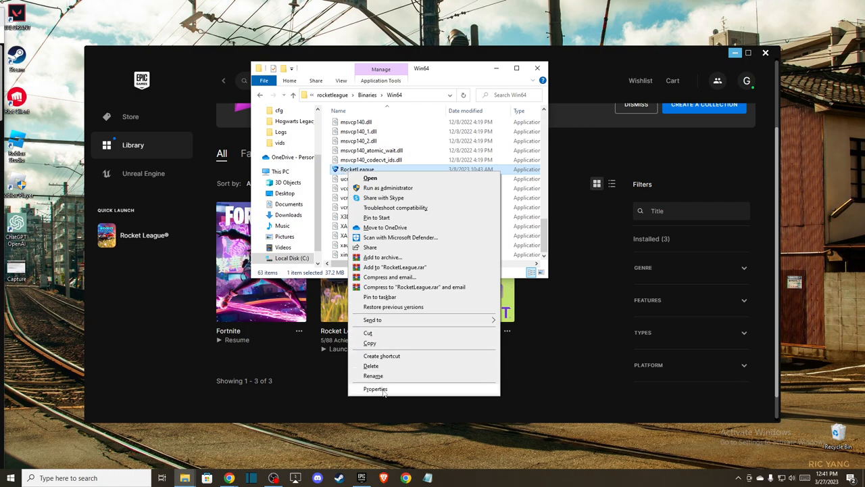
# In RocketLeague's Properties, enable Windows 7 compatibility mode and disable fullscreen optimizations
pyautogui.click(376, 389)
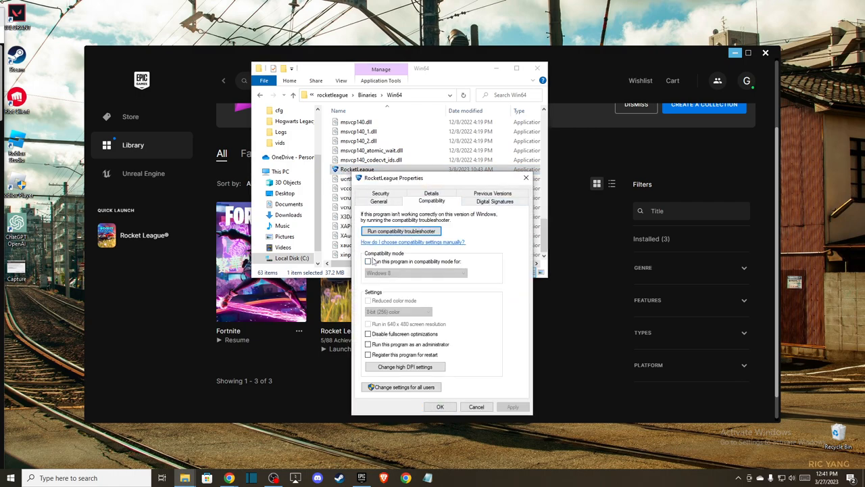
pyautogui.click(367, 261)
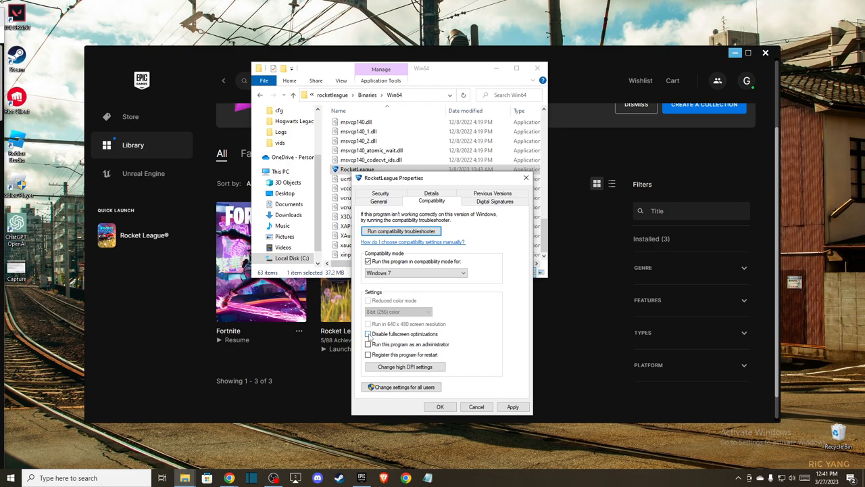
pyautogui.click(367, 334)
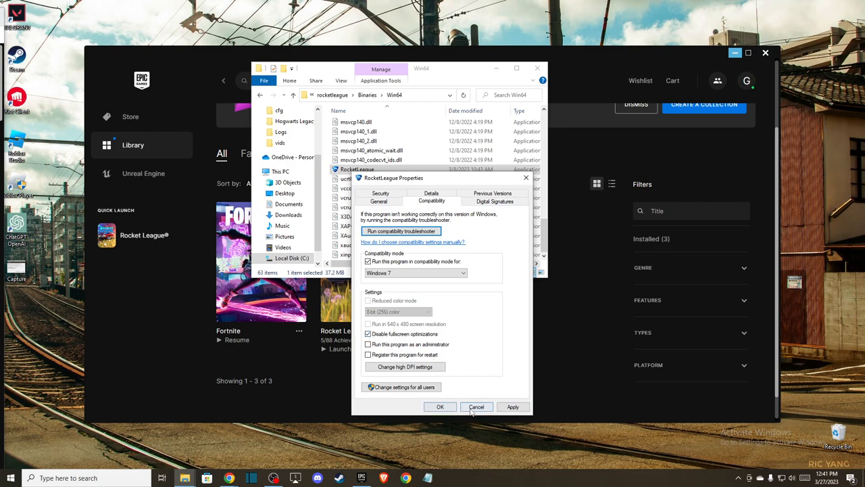
pyautogui.click(477, 407)
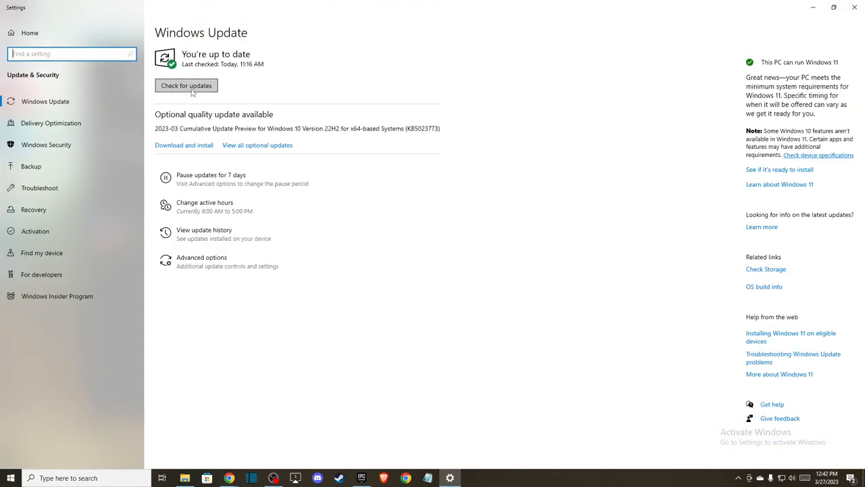
# Run Check for updates on the Windows Update page
pyautogui.click(186, 85)
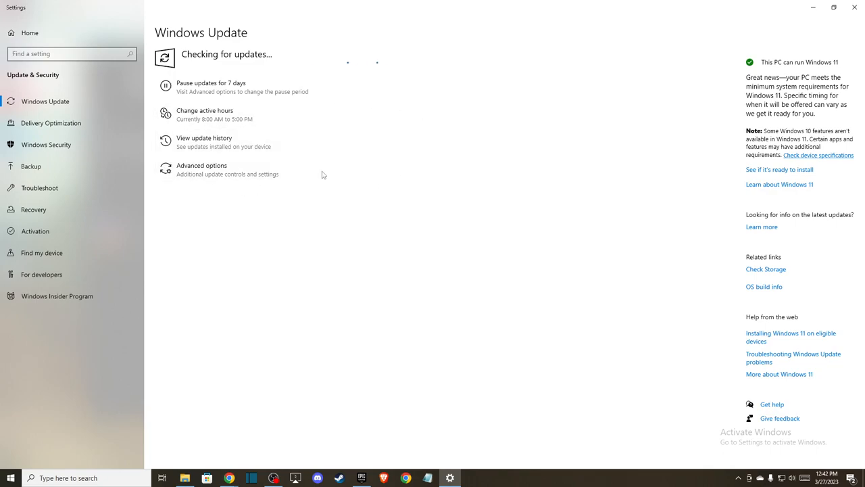
pyautogui.moveTo(330, 149)
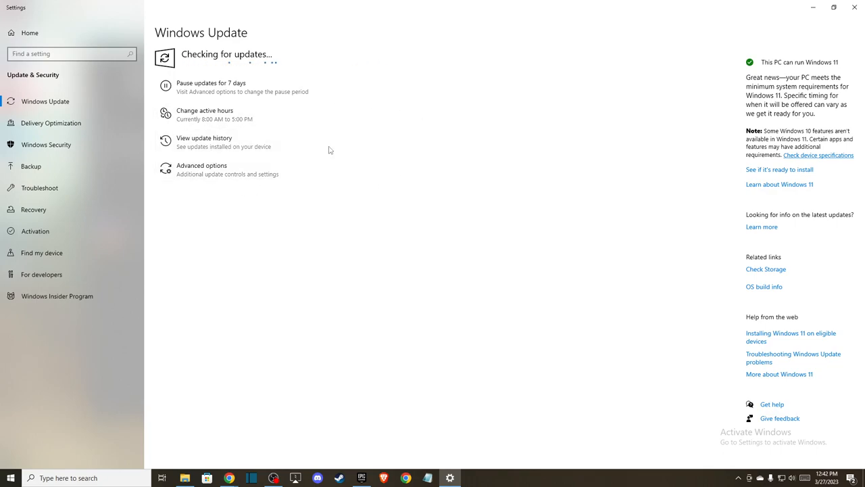
pyautogui.moveTo(307, 113)
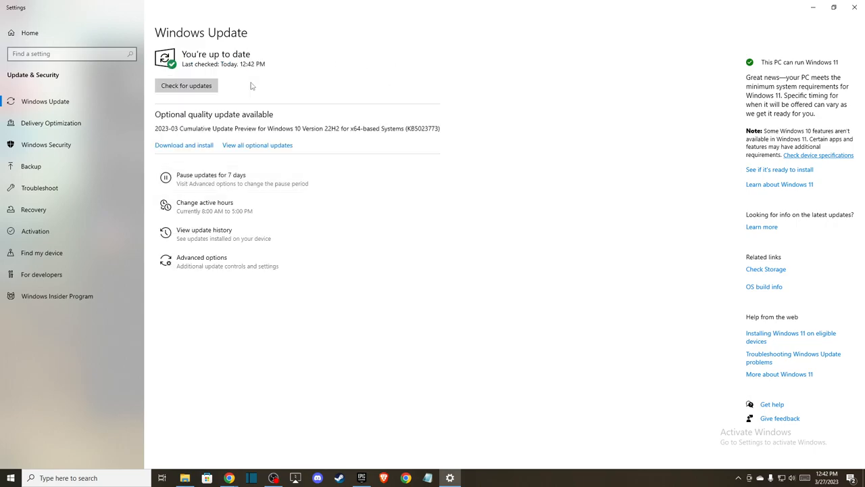
pyautogui.moveTo(263, 89)
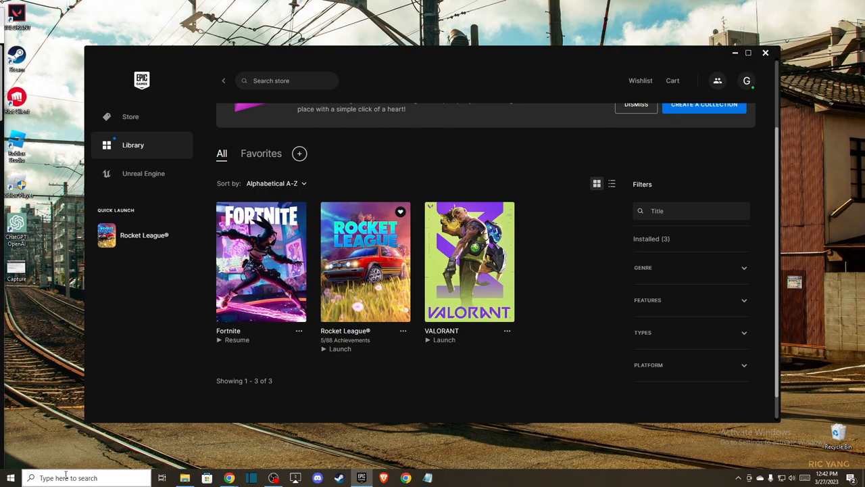
# Type 'geforce experience', then close the Epic Games Launcher window
pyautogui.write('geforce experience')
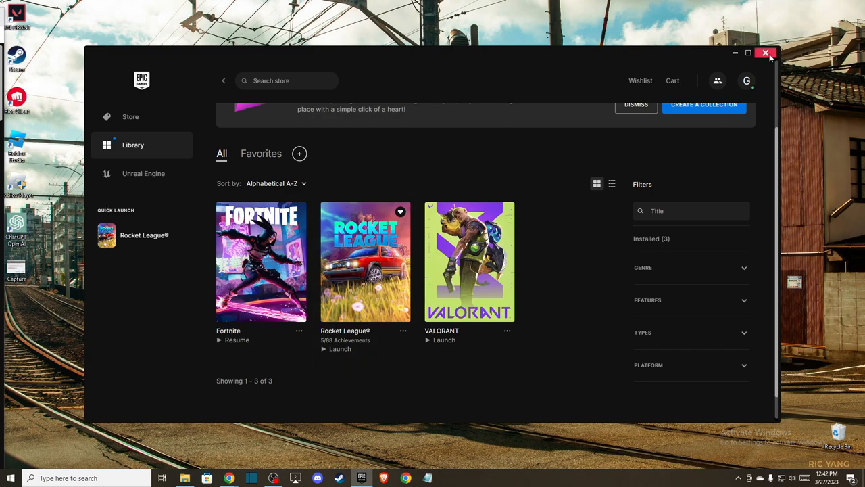
pyautogui.click(766, 52)
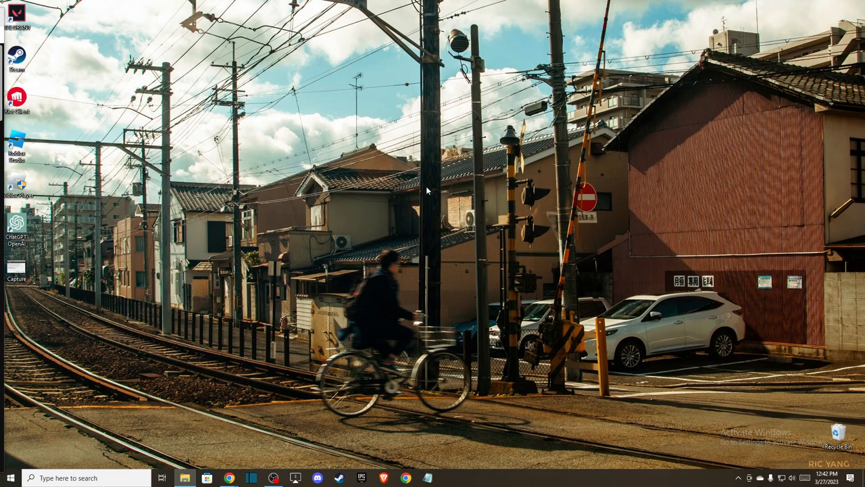
pyautogui.moveTo(380, 250)
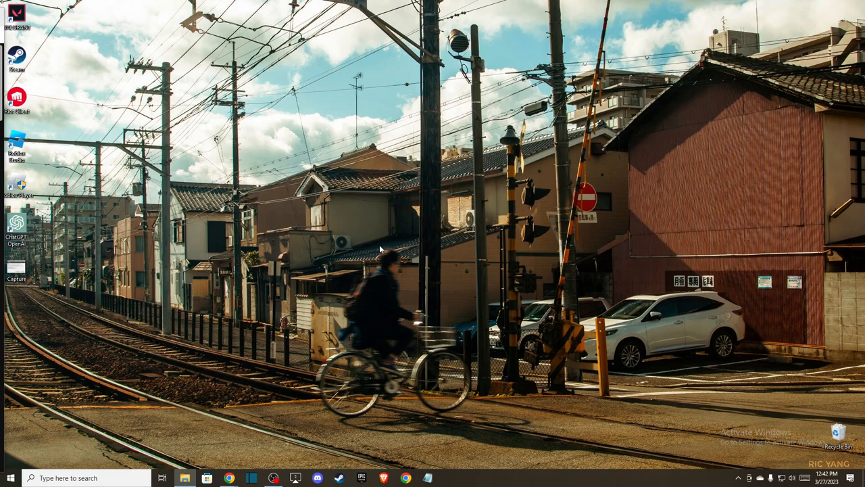